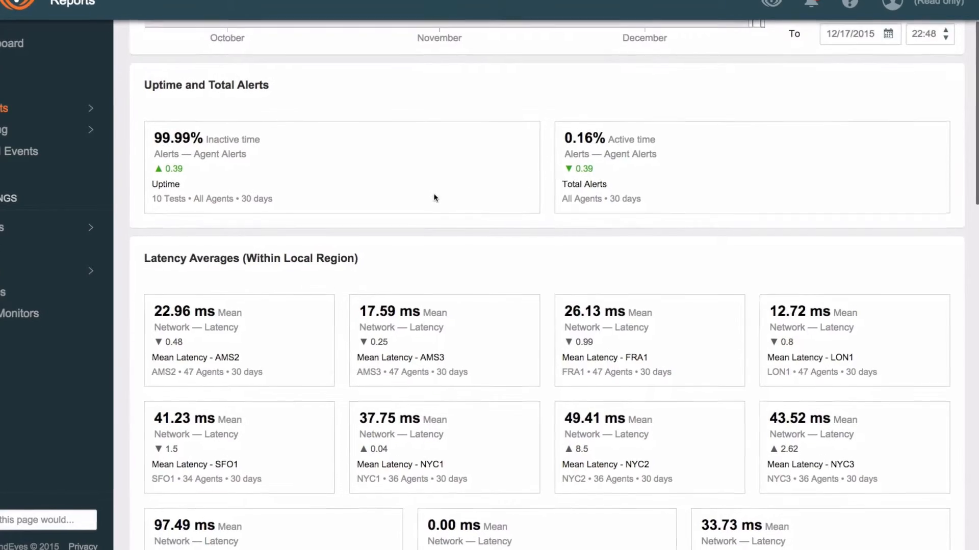
scroll(down, 3)
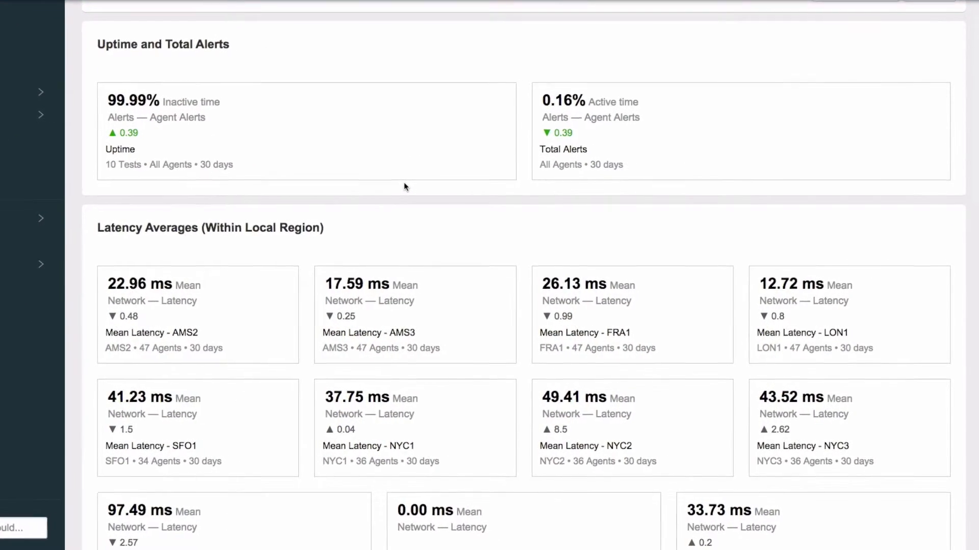